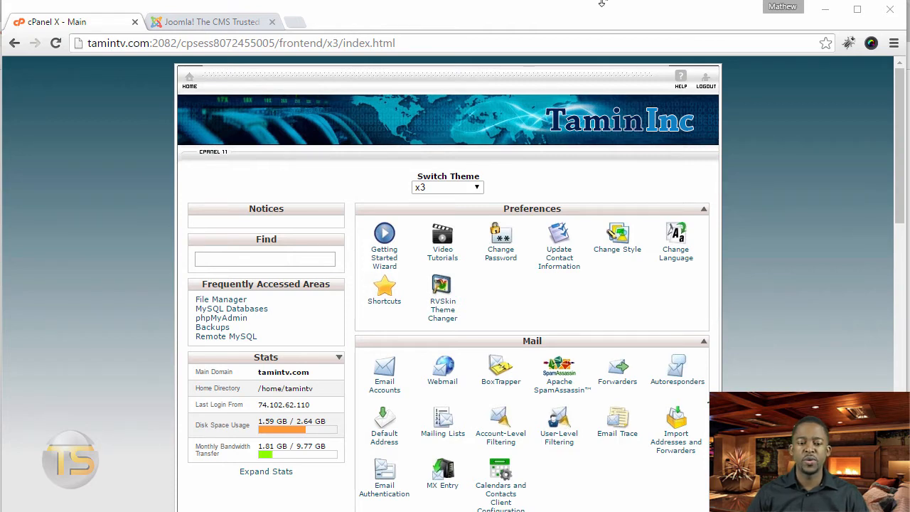
Step: Switch to the Joomla.org tab to view the Joomla homepage
click(206, 22)
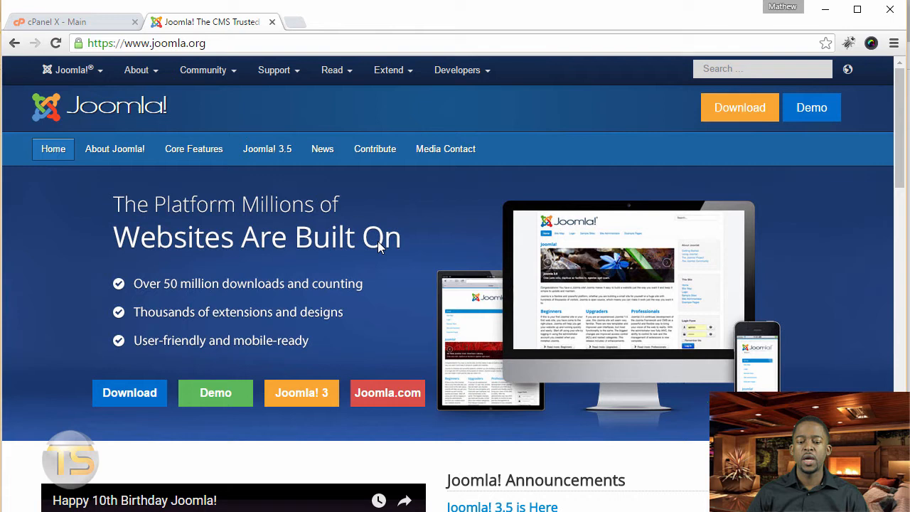
mouse_move(381, 283)
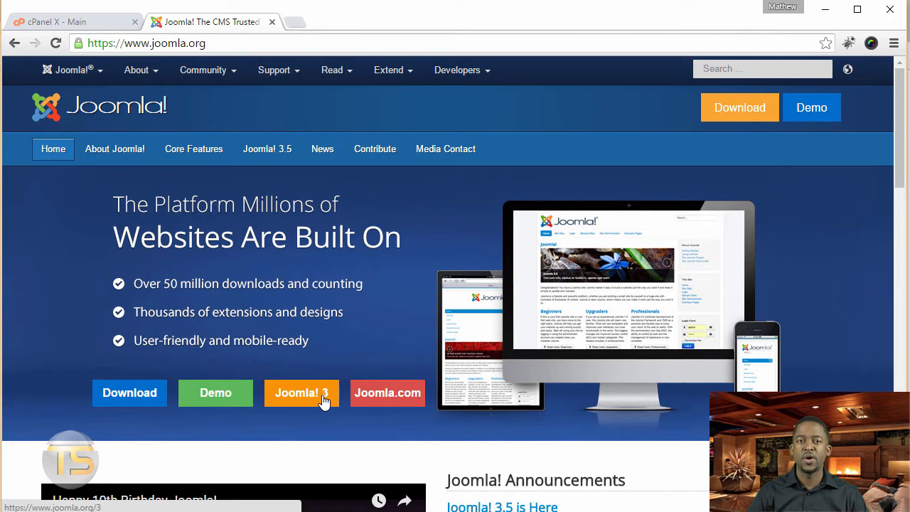
mouse_move(311, 374)
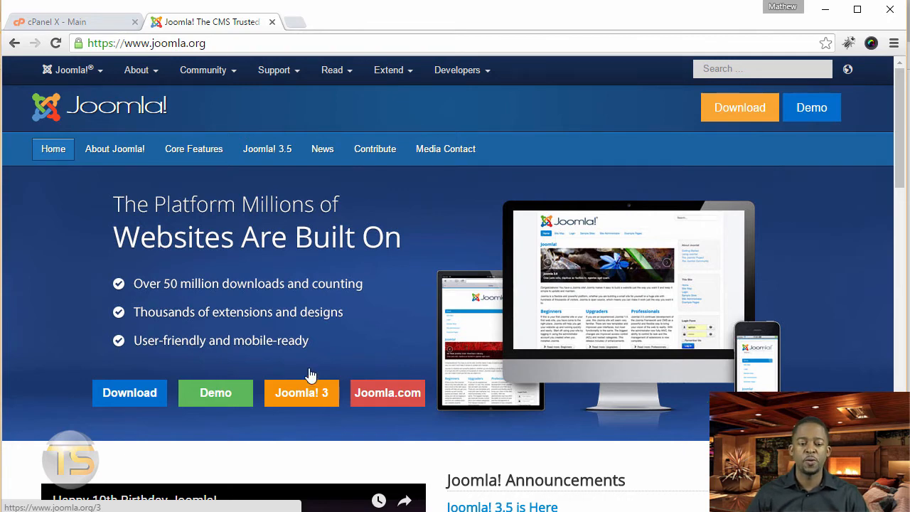
Step: Return to cPanel and launch QuickInstall from Software and Services
click(67, 22)
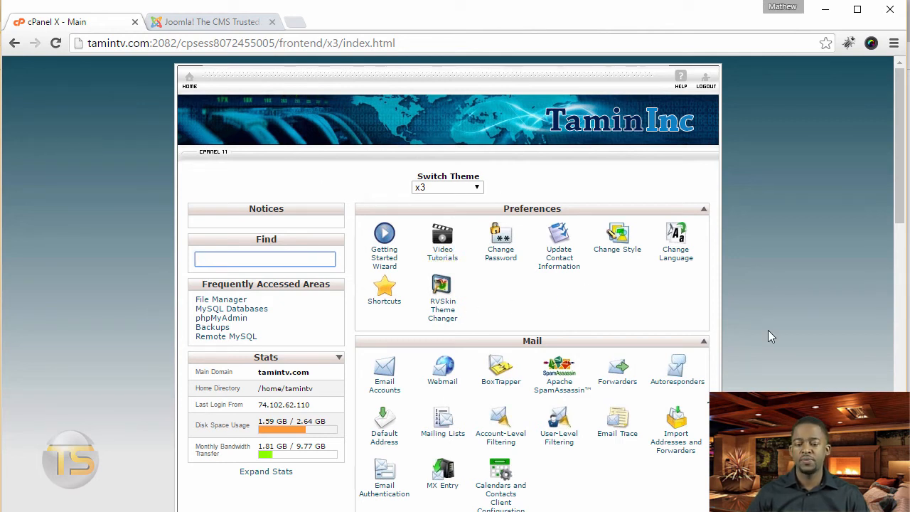
mouse_move(555, 335)
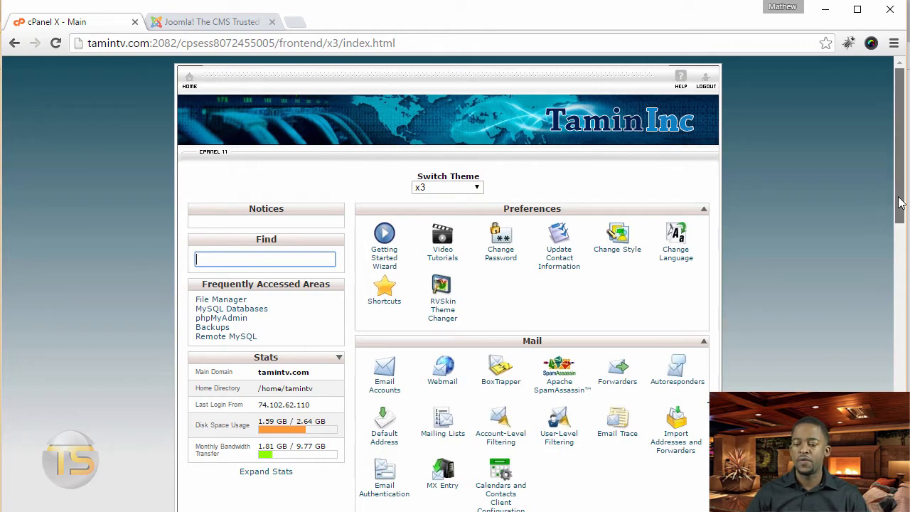
scroll(down, 3)
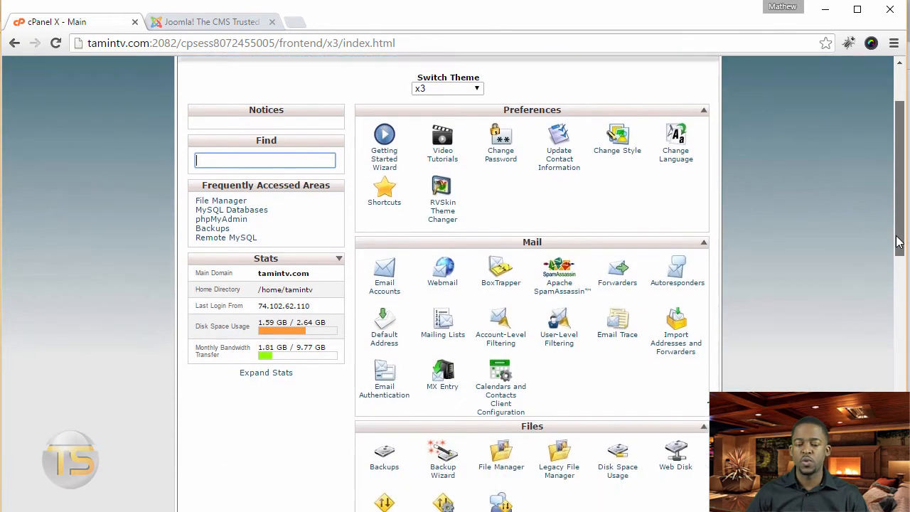
scroll(down, 3)
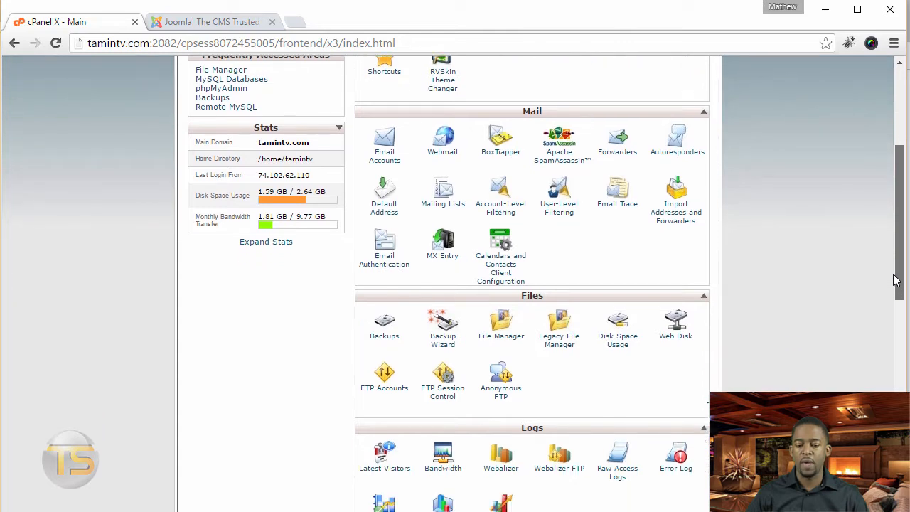
scroll(down, 3)
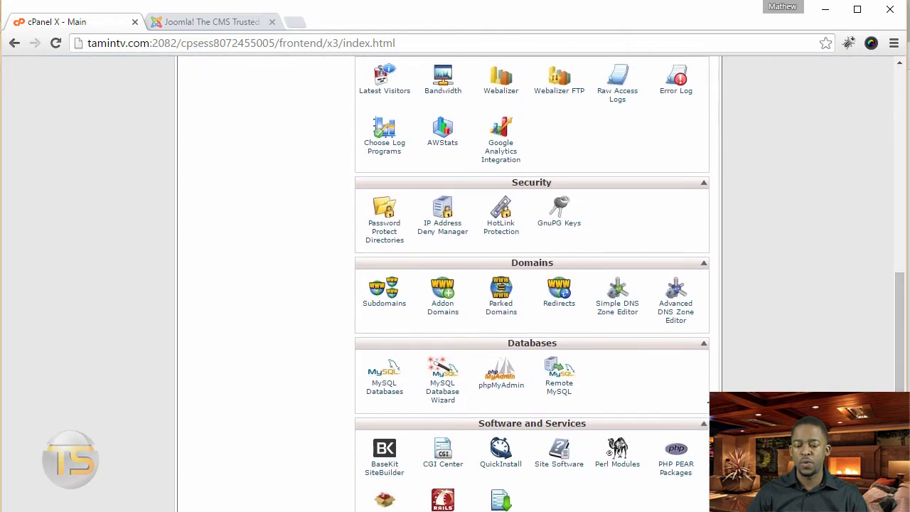
scroll(down, 3)
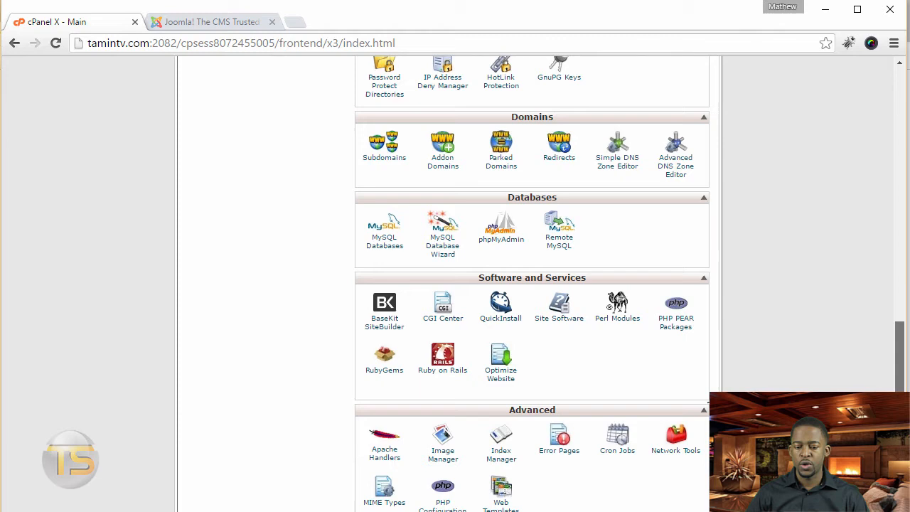
scroll(down, 3)
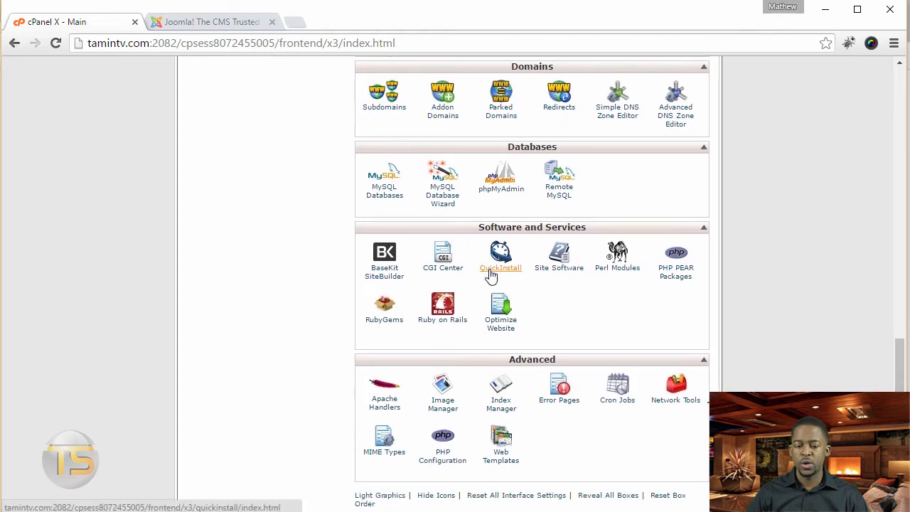
click(501, 256)
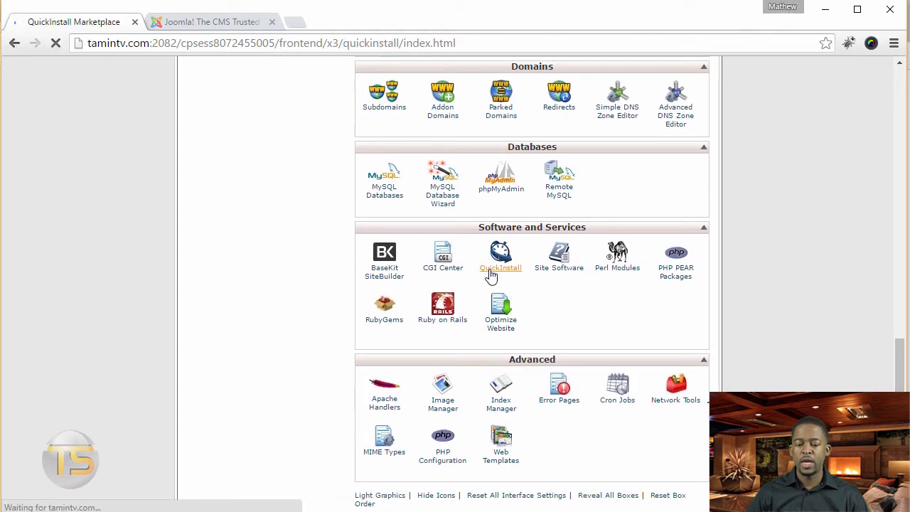
Step: Choose Joomla under Popular Installs to reach the Install Joomla form
click(501, 256)
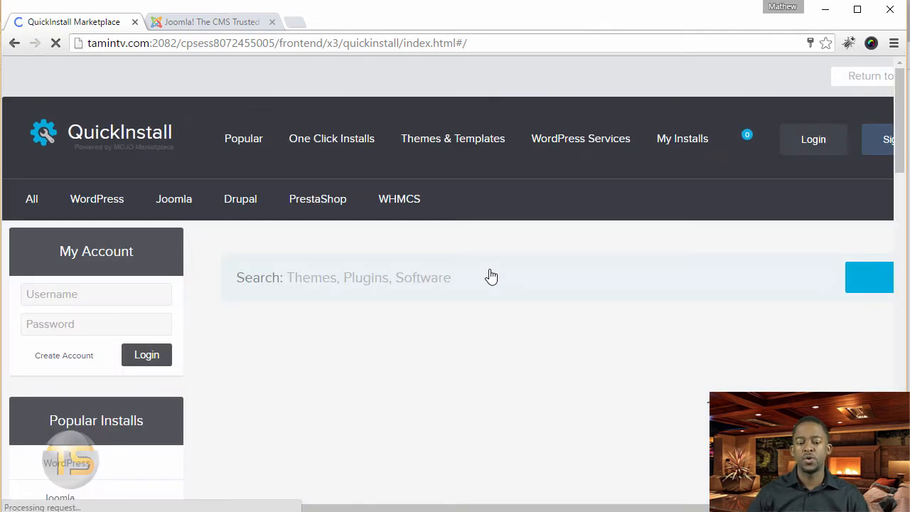
scroll(down, 3)
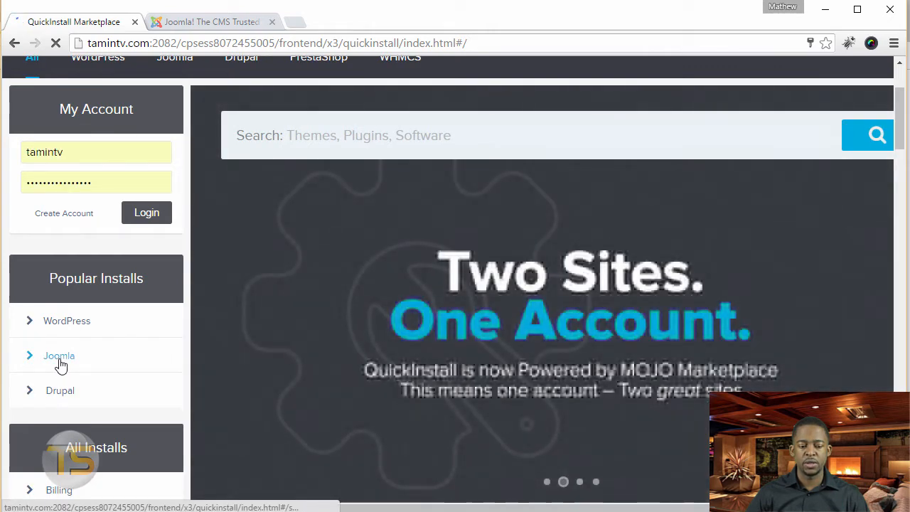
click(58, 356)
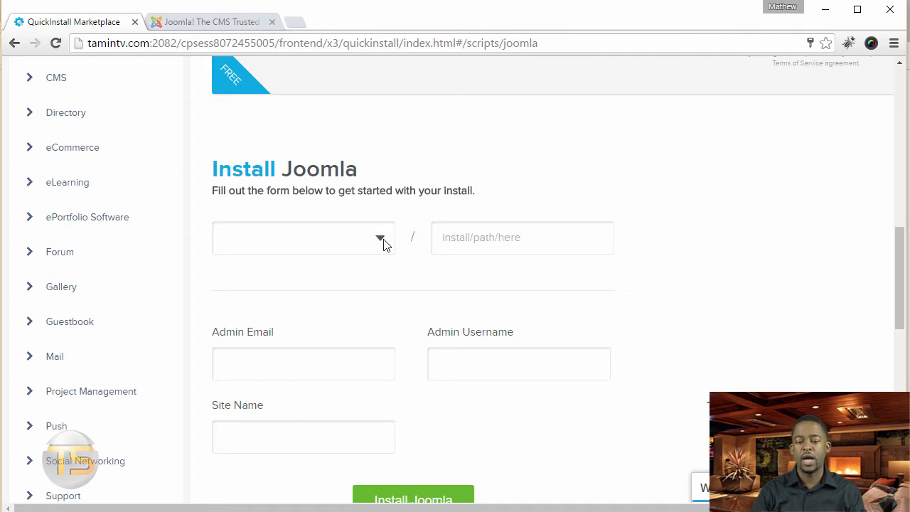
Step: Pick the domain, enter install path hotel2, fill admin details, and start the install
click(381, 237)
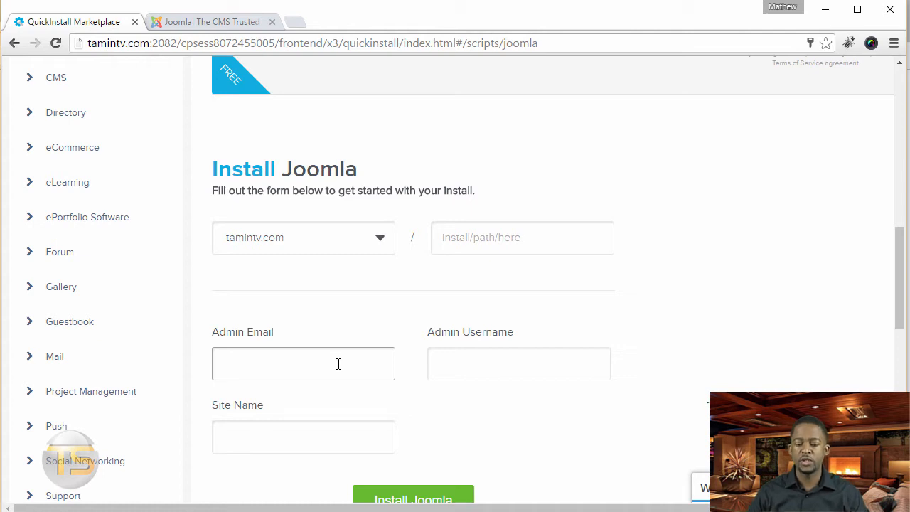
mouse_move(405, 289)
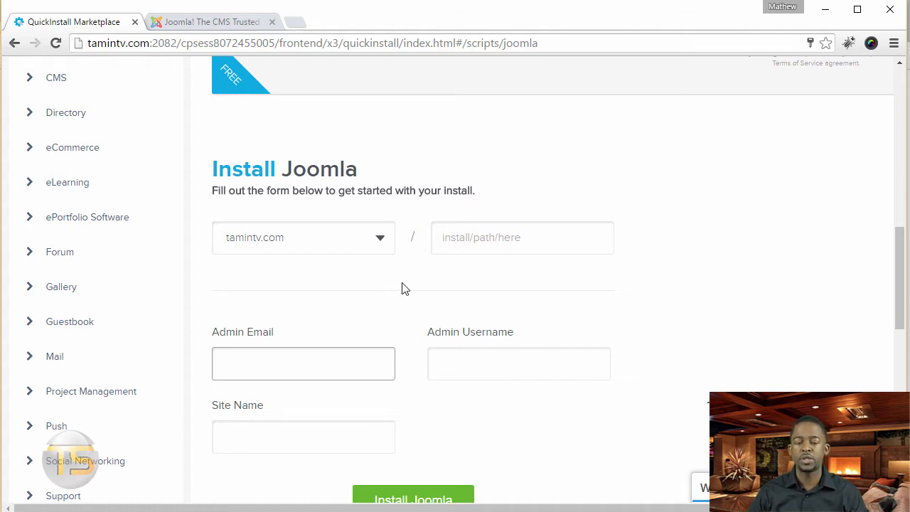
click(522, 238)
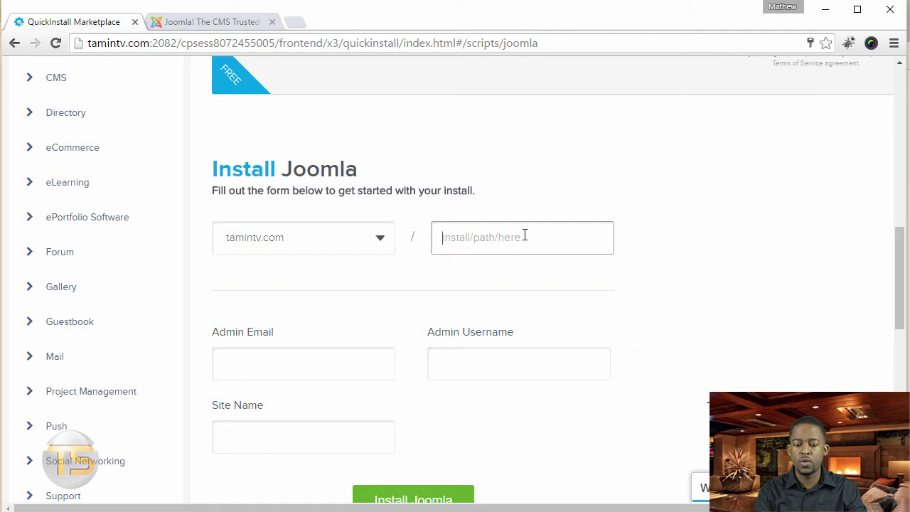
text(hotel2)
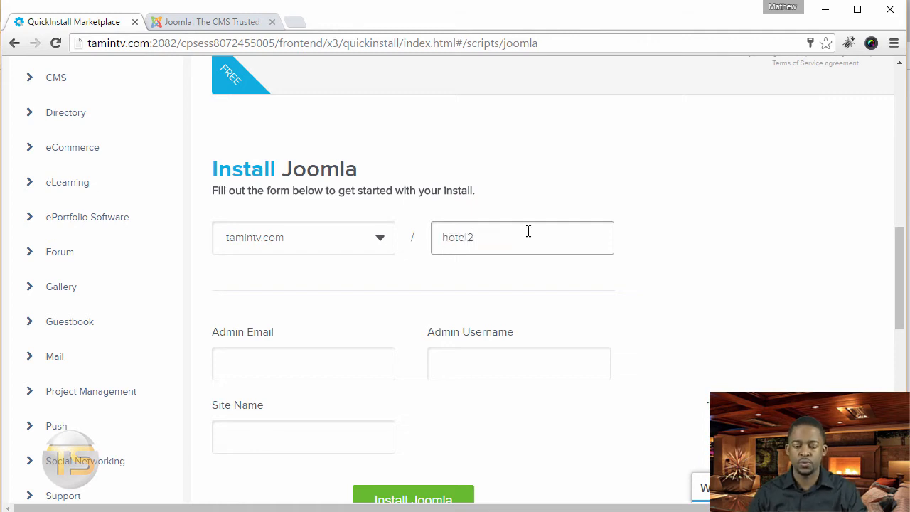
scroll(down, 3)
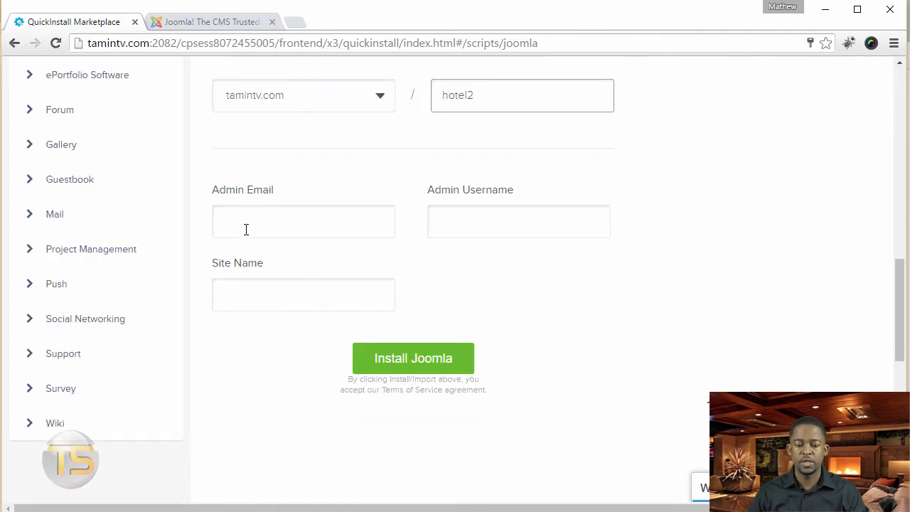
click(304, 221)
text(Hotel Booking website)
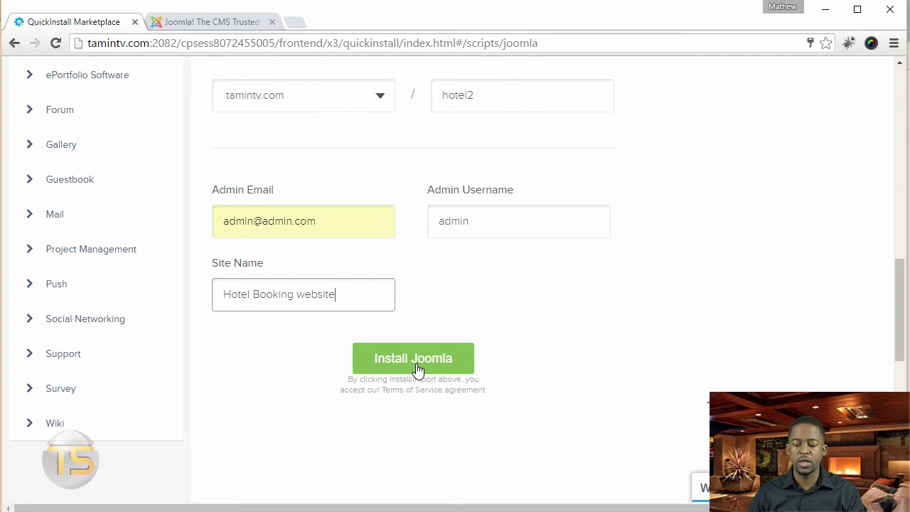
click(413, 358)
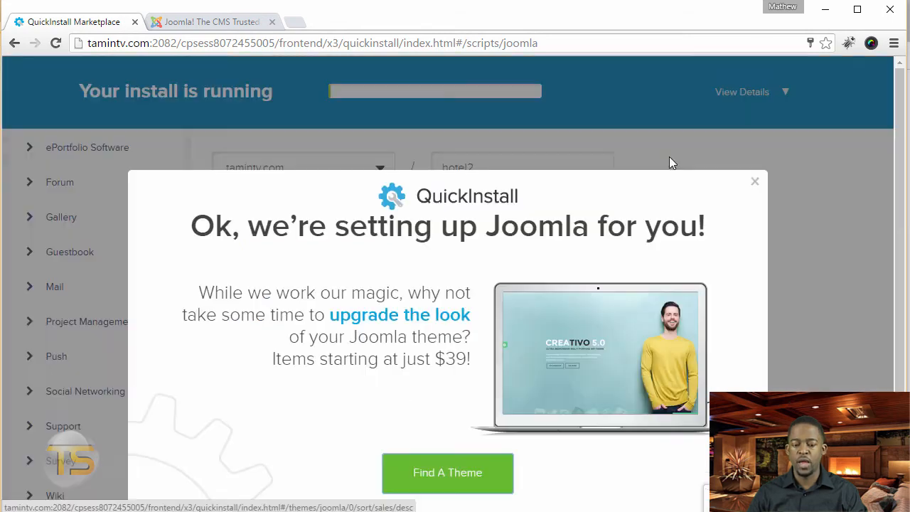
Step: Decline the theme offer and show the completed install's login details
click(447, 472)
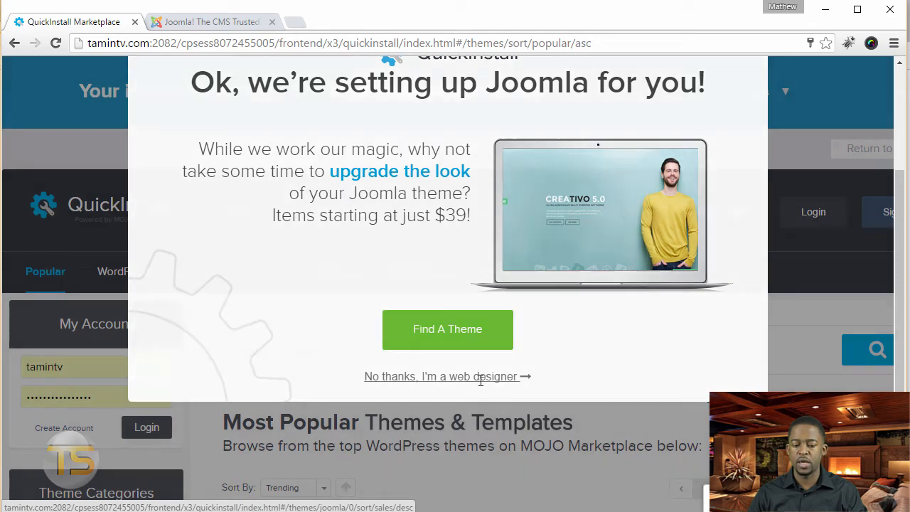
click(442, 376)
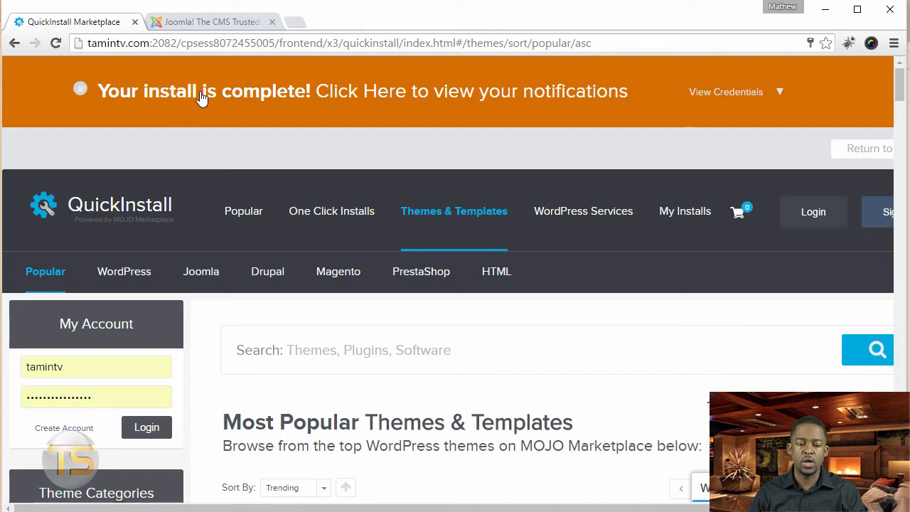
mouse_move(533, 103)
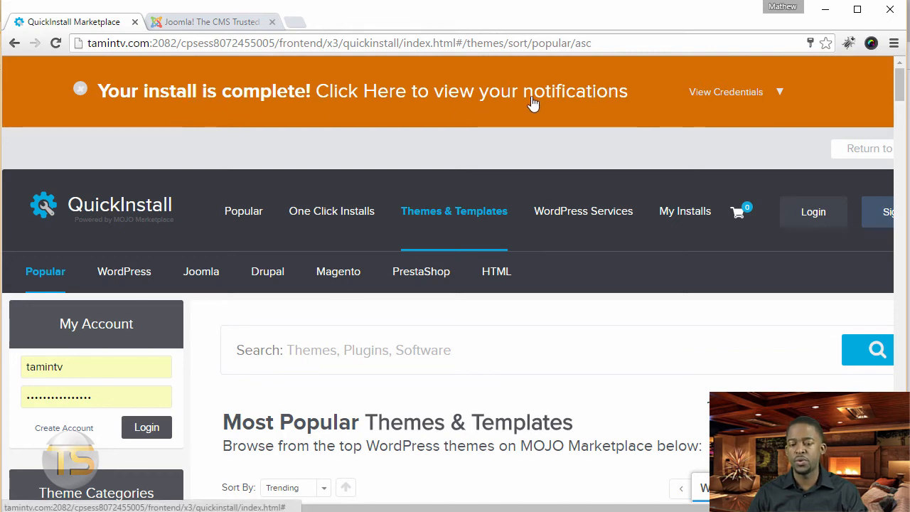
click(726, 92)
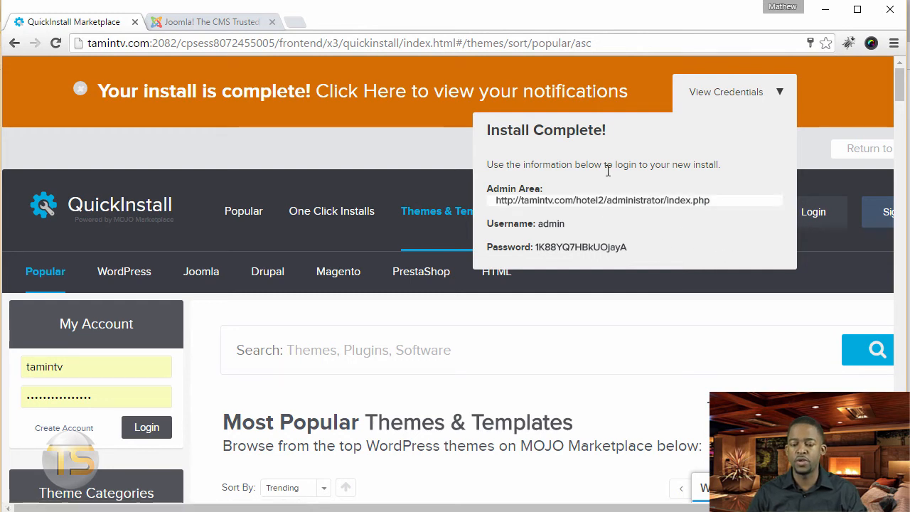
mouse_move(558, 206)
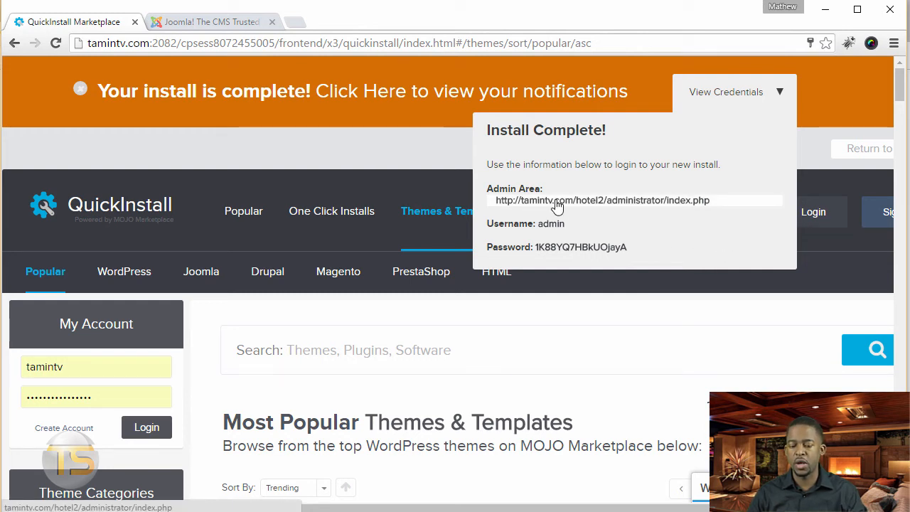
Step: Open the hotel2 Joomla Admin Area link and copy the generated admin password
click(602, 200)
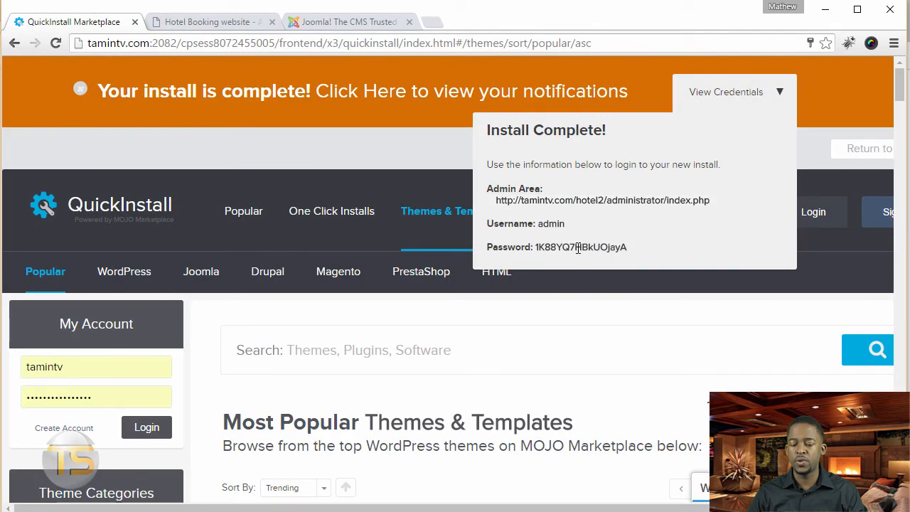
right_click(581, 247)
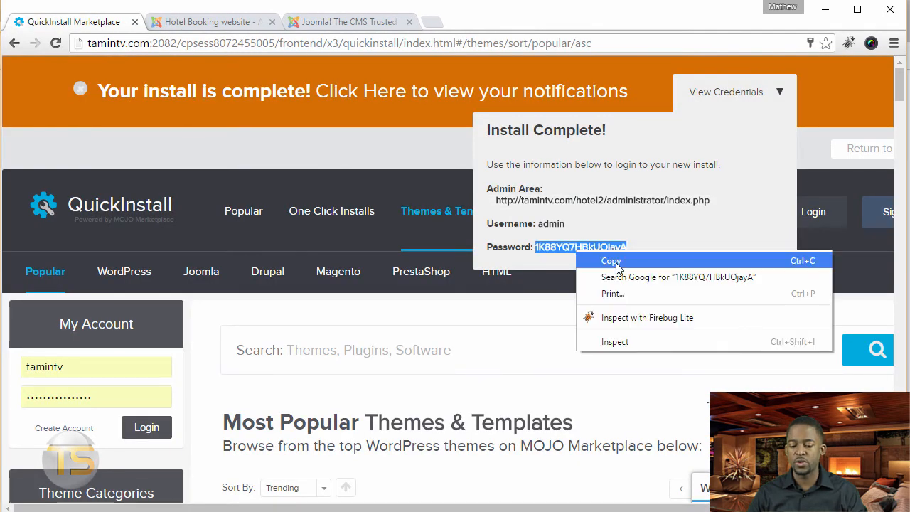
click(611, 260)
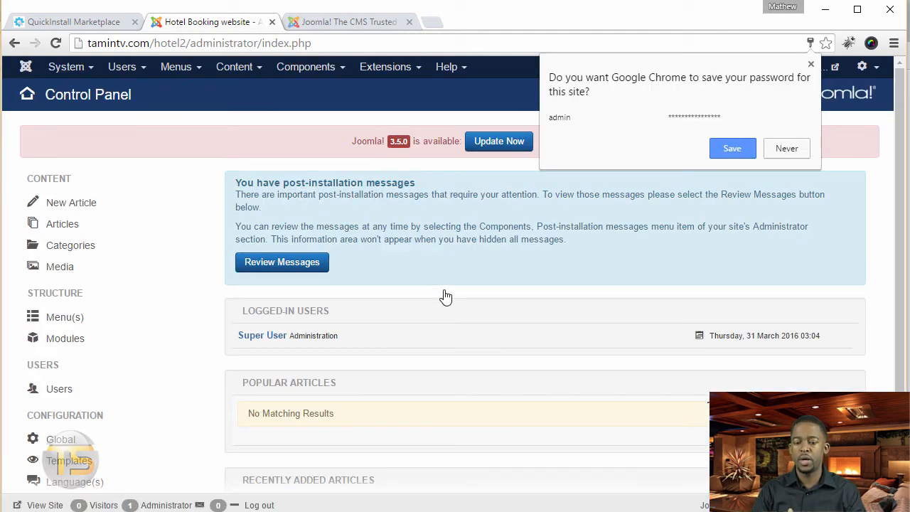
mouse_move(775, 221)
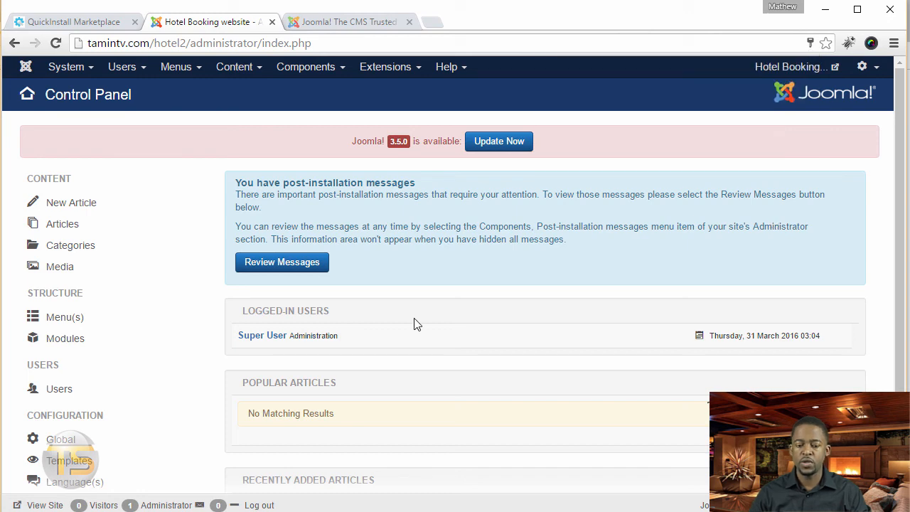
mouse_move(455, 253)
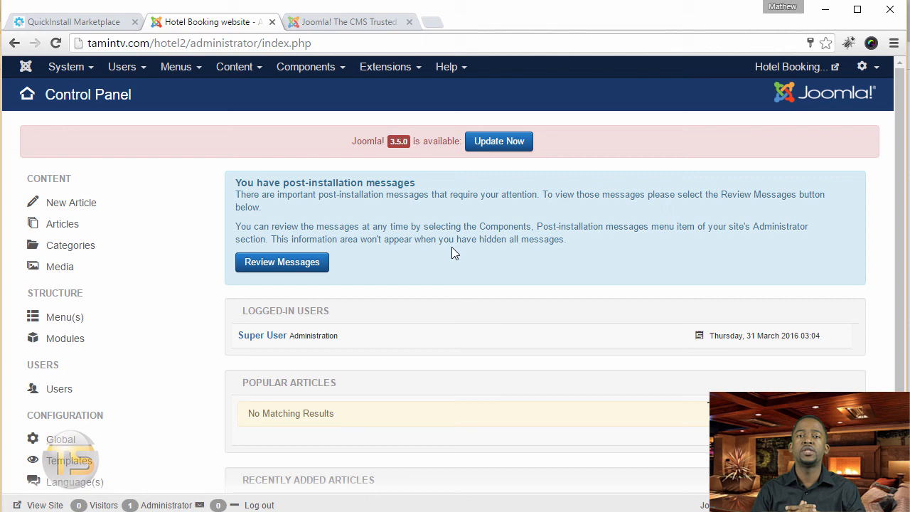
mouse_move(548, 215)
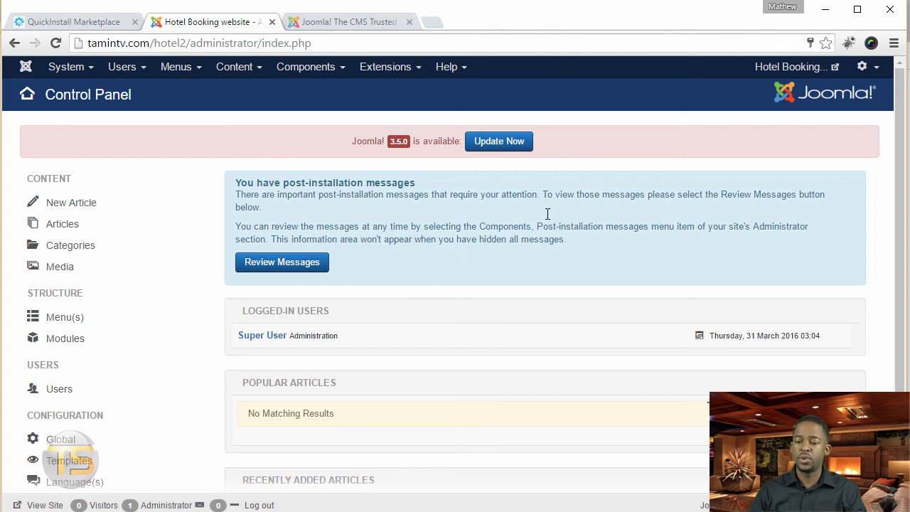